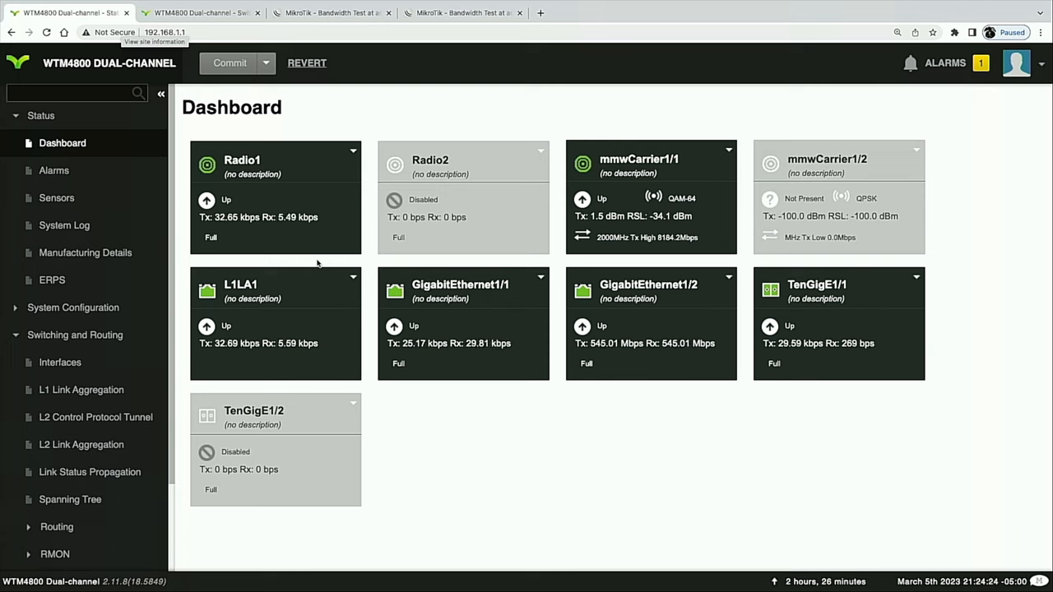
pyautogui.moveTo(81, 391)
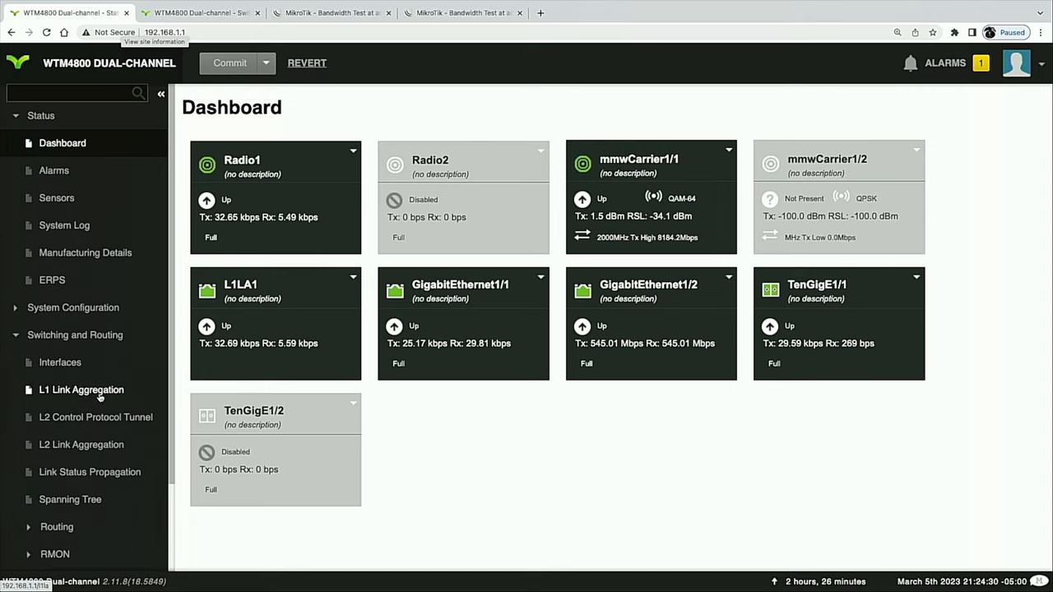
# View the L1 link aggregation settings, then return to the status dashboard.
pyautogui.click(81, 390)
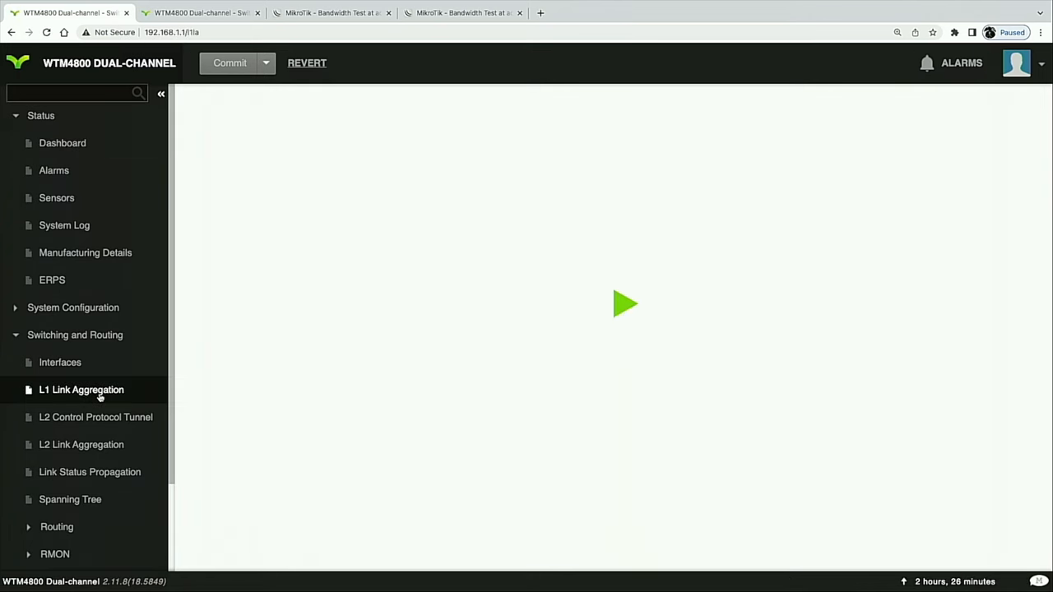
pyautogui.click(81, 389)
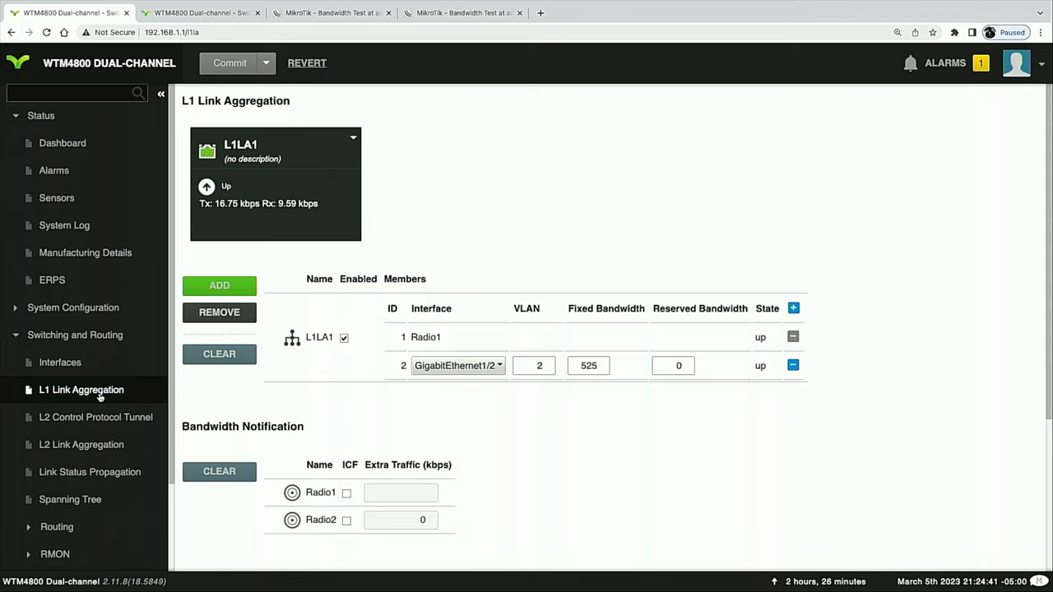
pyautogui.moveTo(425, 228)
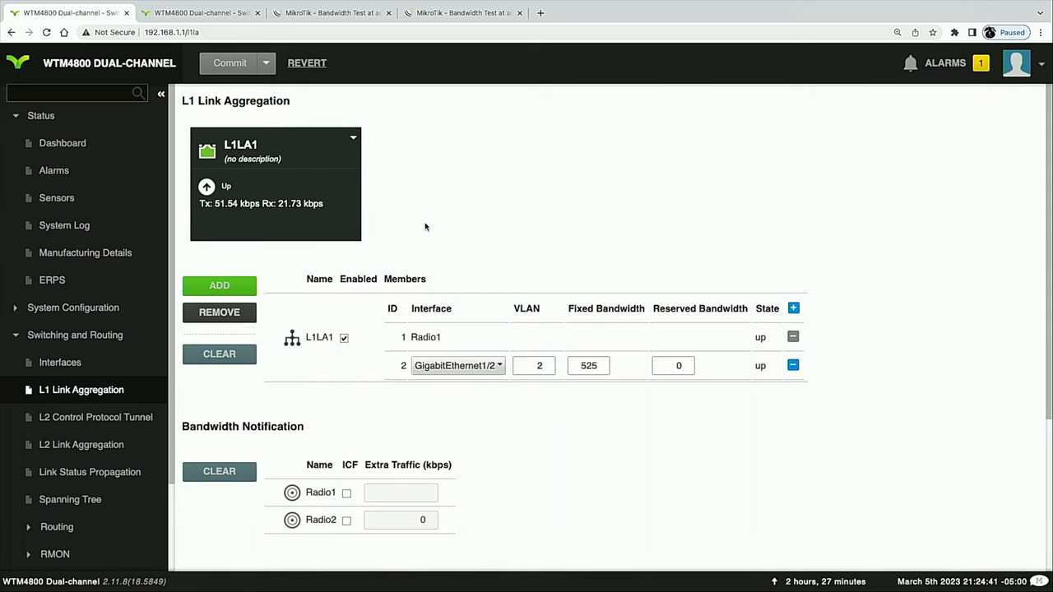
pyautogui.moveTo(491, 334)
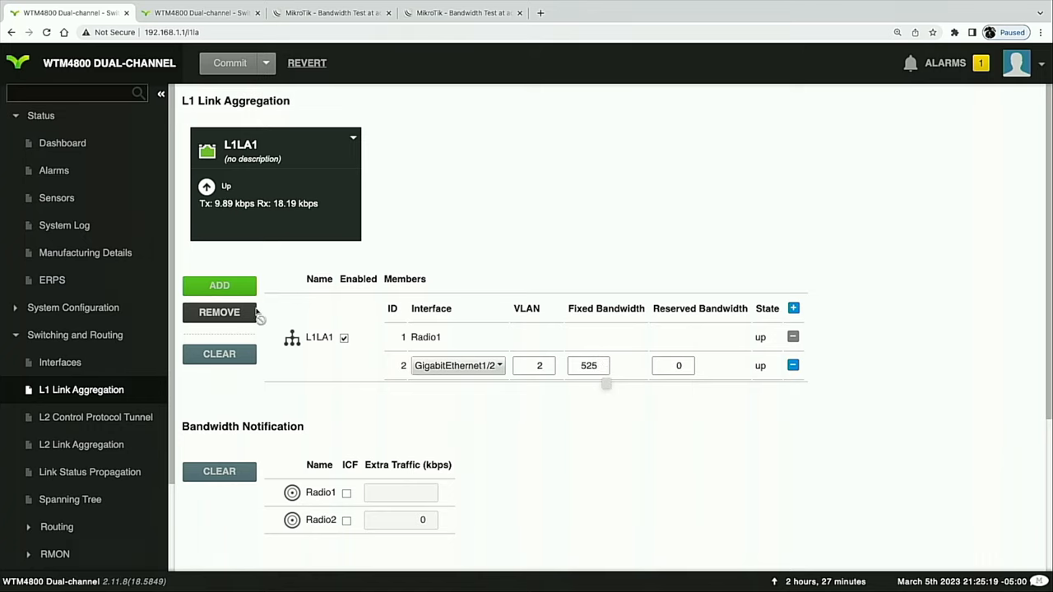
pyautogui.moveTo(253, 213)
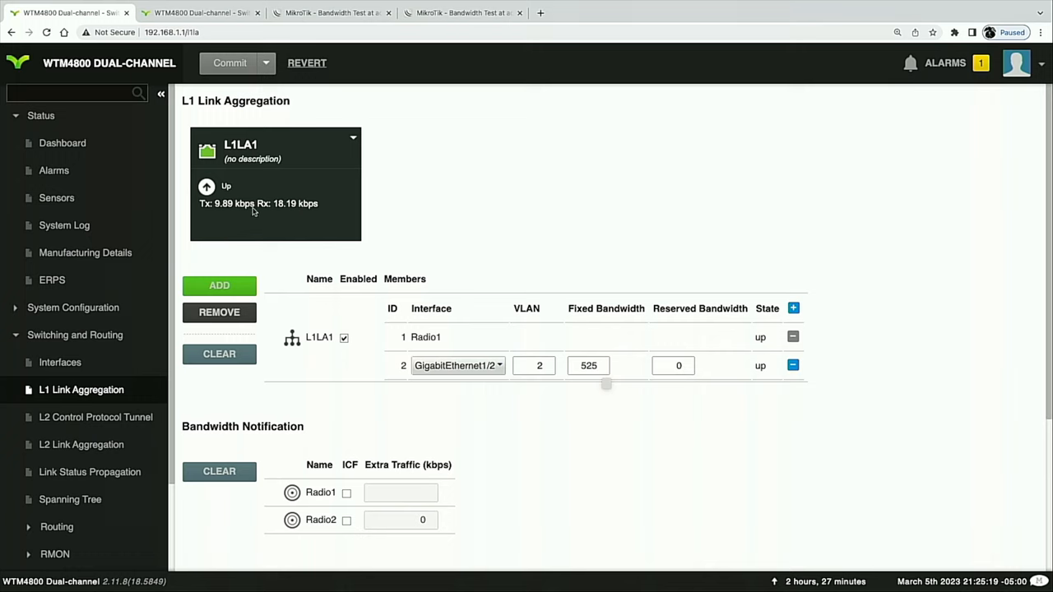
pyautogui.moveTo(116, 206)
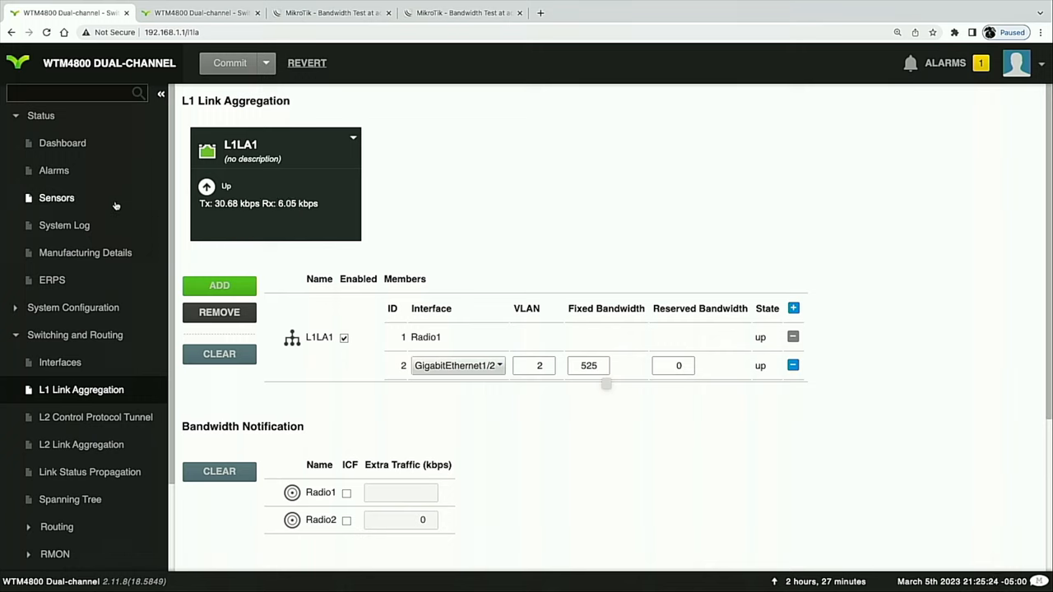
pyautogui.moveTo(61, 143)
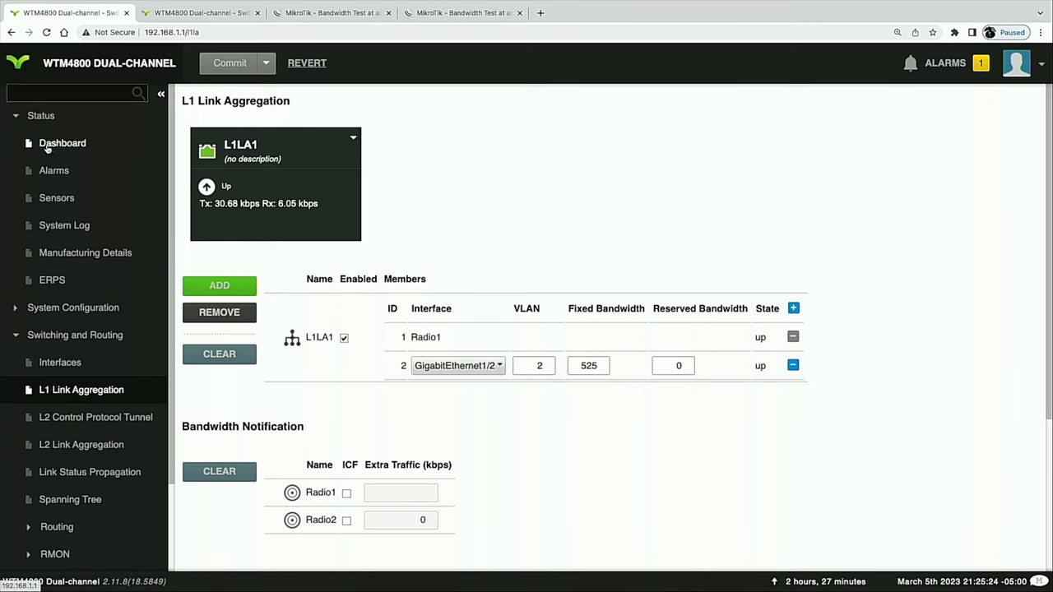
pyautogui.click(61, 142)
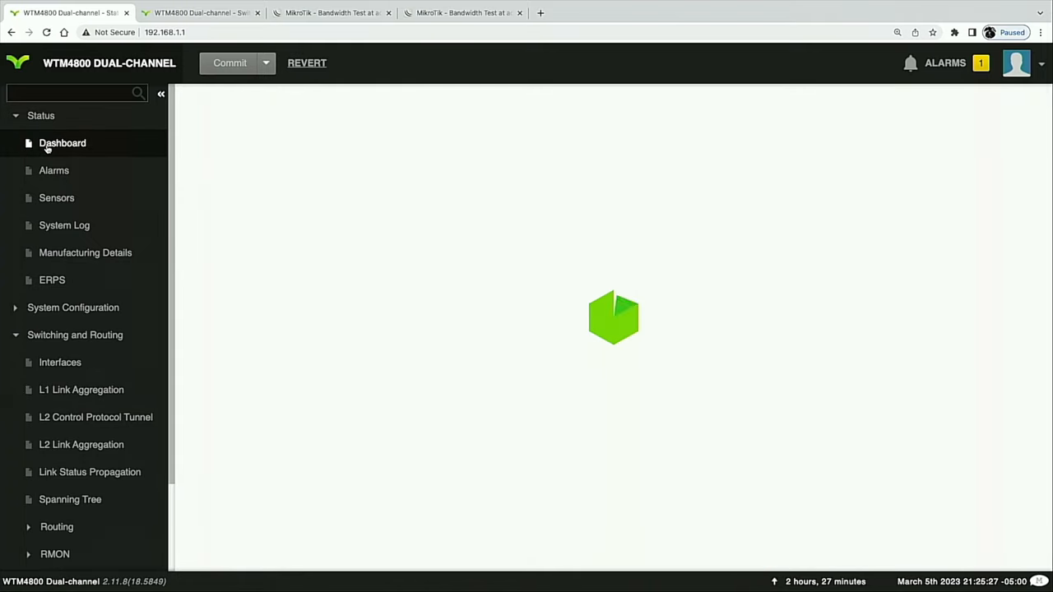
pyautogui.click(62, 142)
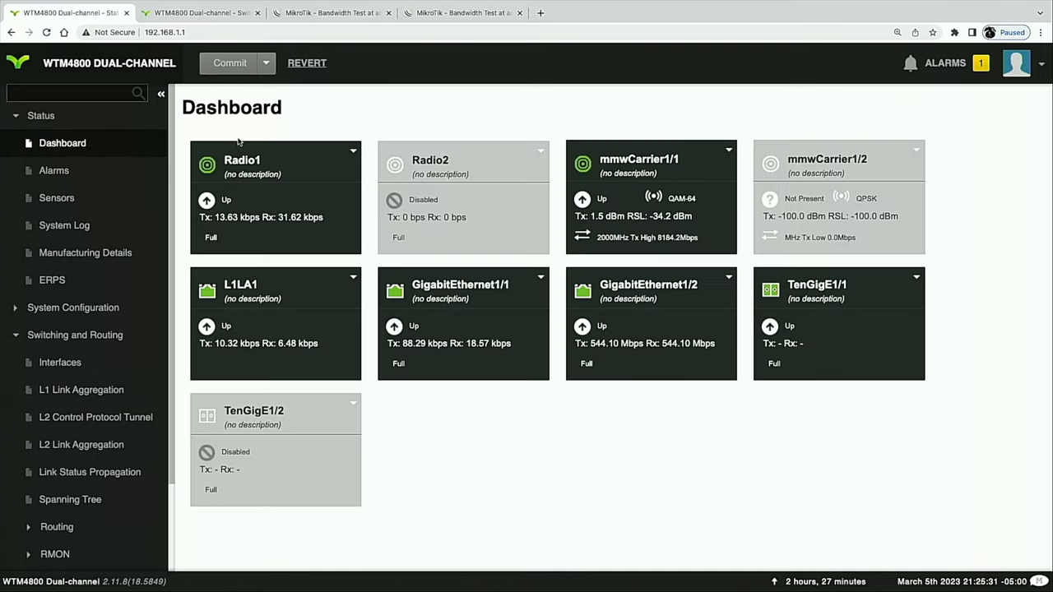
pyautogui.moveTo(305, 140)
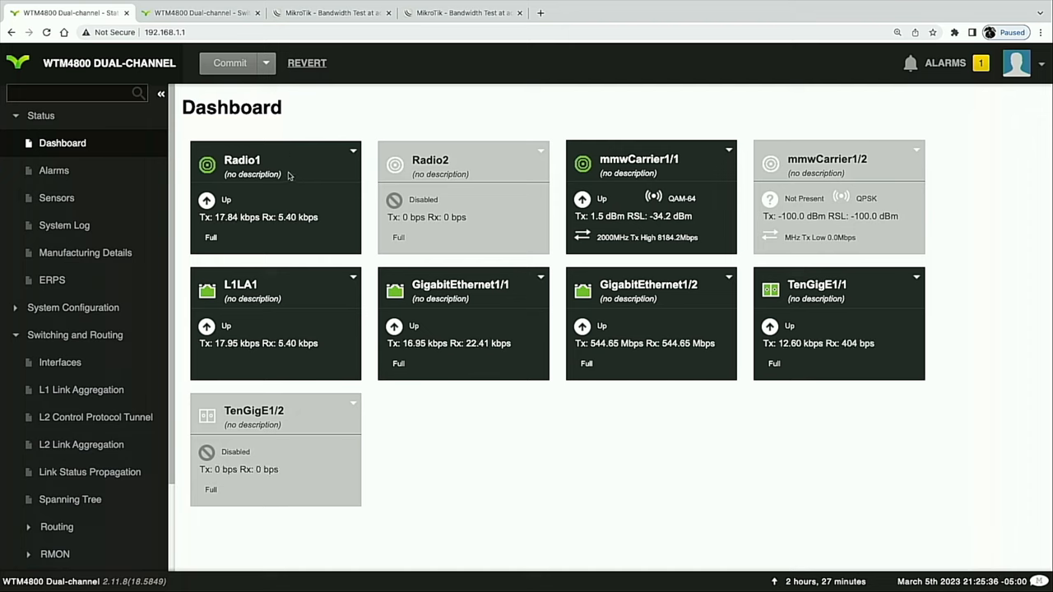
pyautogui.moveTo(279, 185)
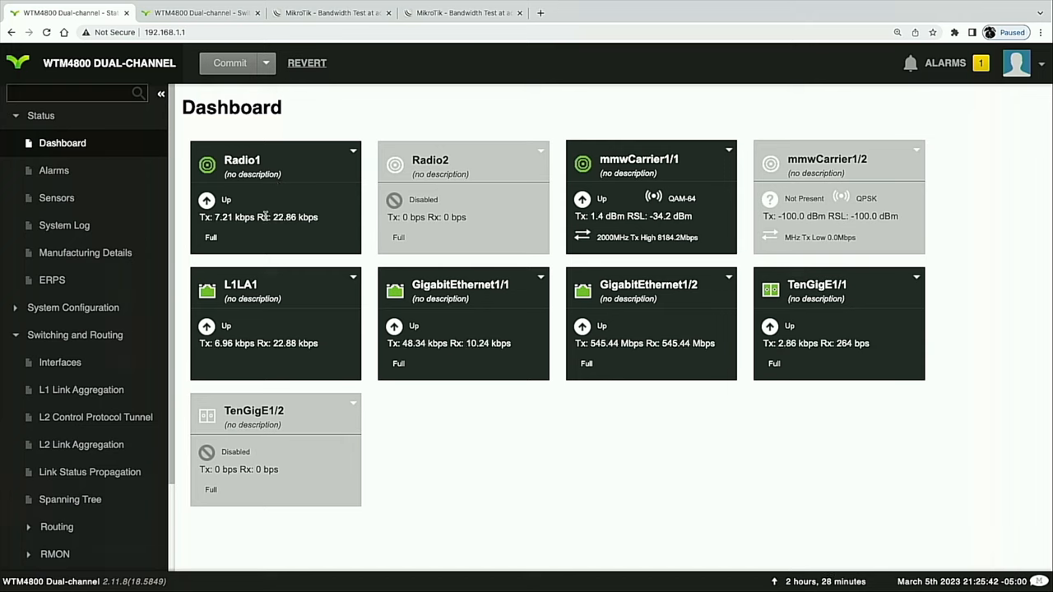
pyautogui.moveTo(280, 204)
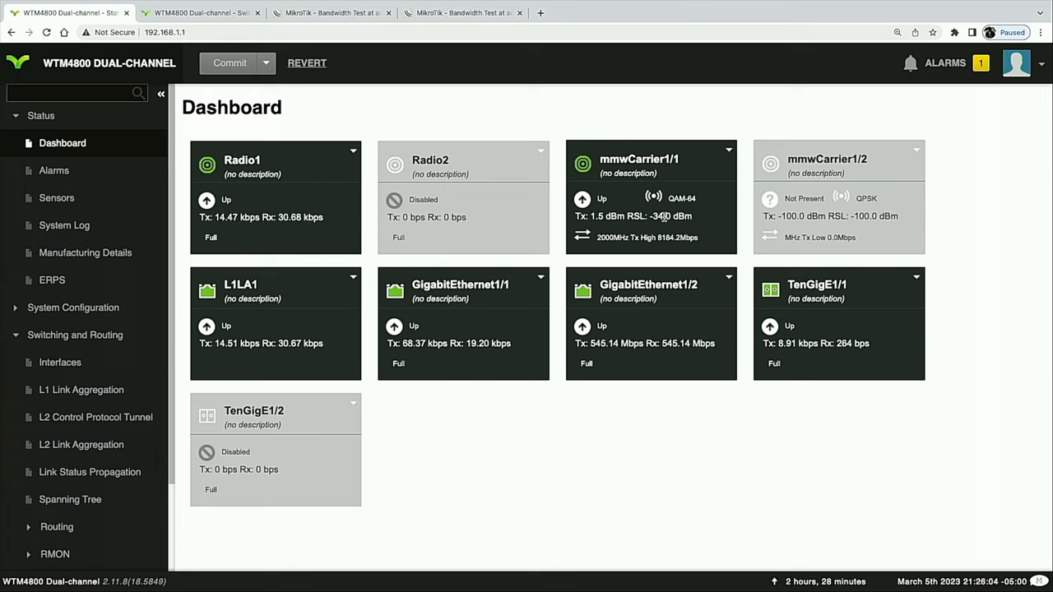
pyautogui.moveTo(696, 209)
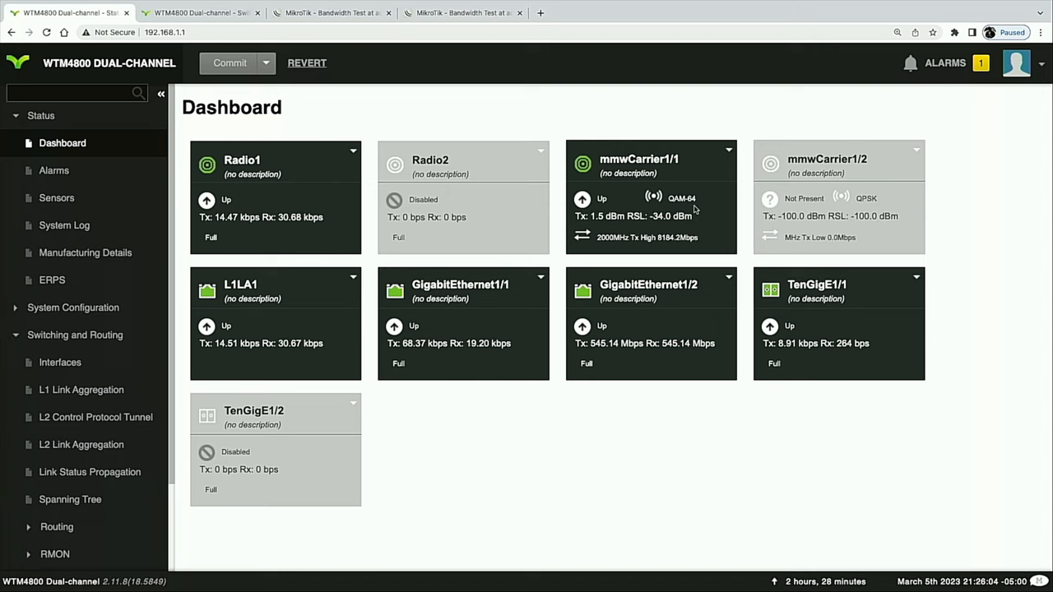
pyautogui.moveTo(672, 247)
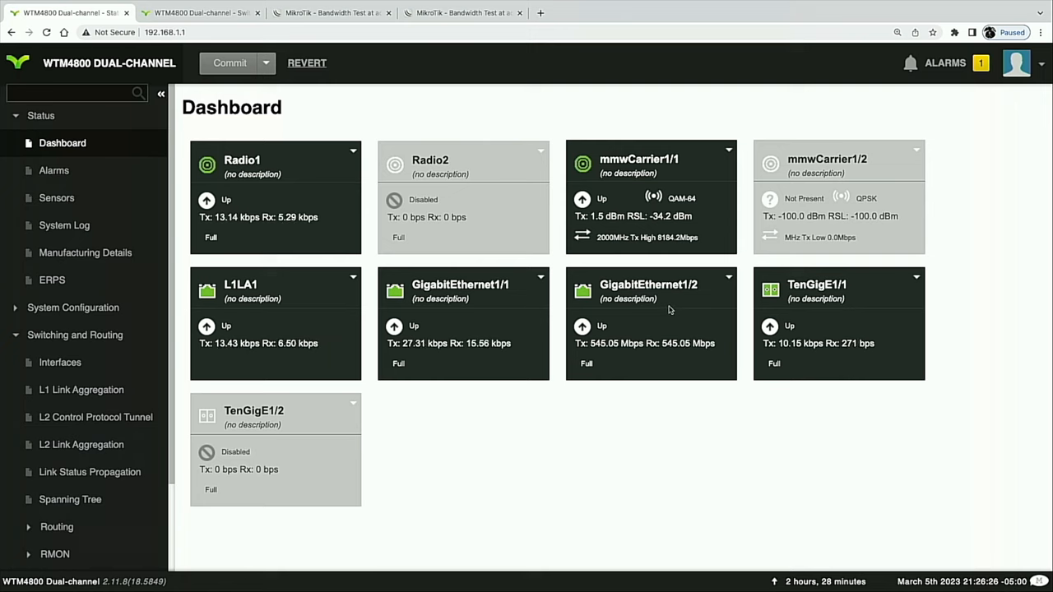
pyautogui.moveTo(698, 299)
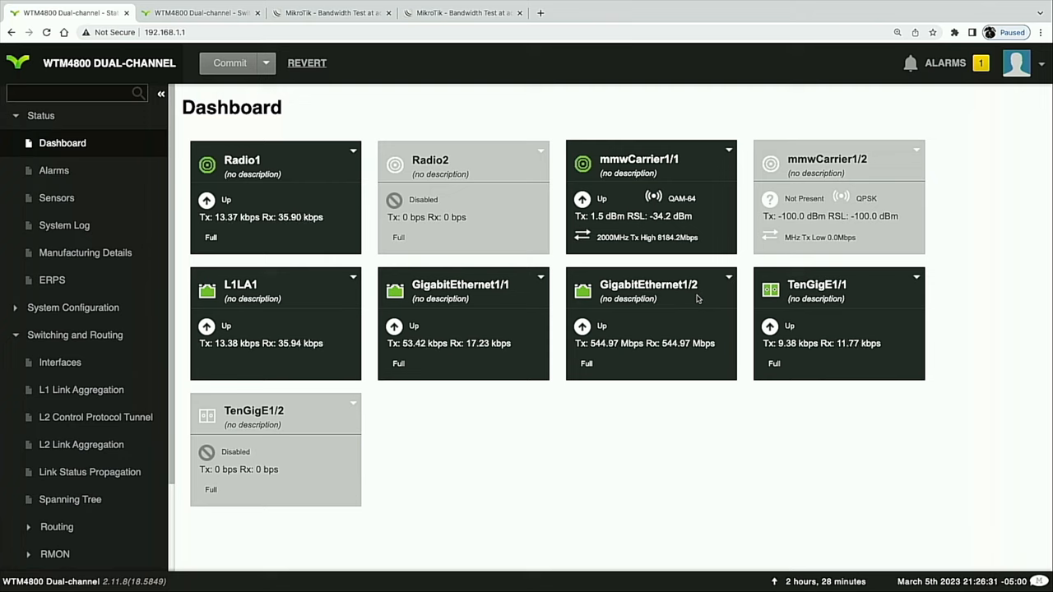
pyautogui.moveTo(675, 358)
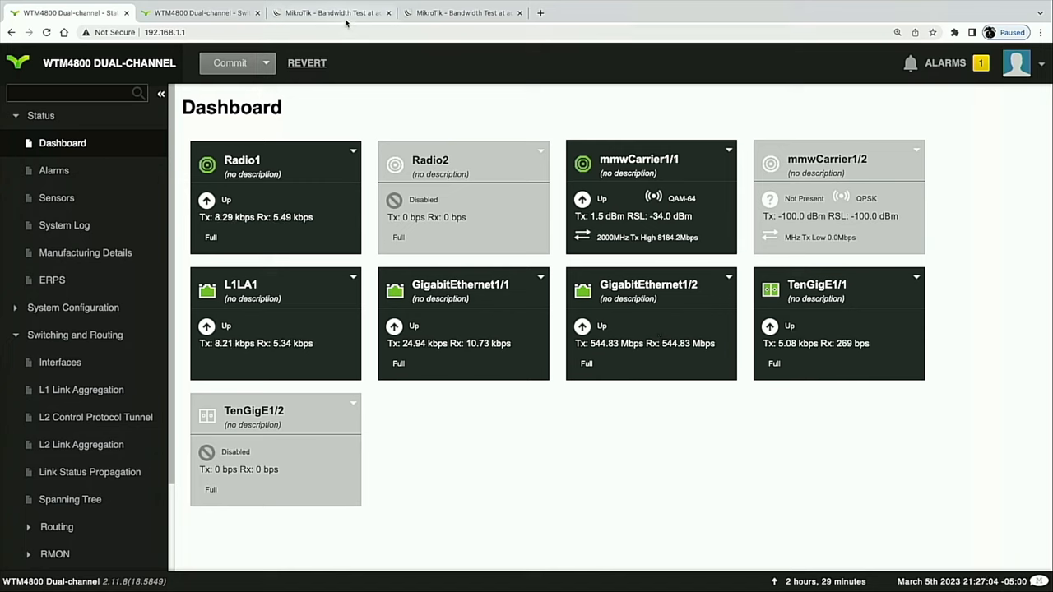
# In MikroTik, start a bandwidth test to 192.168.1.51 in both directions.
pyautogui.click(329, 13)
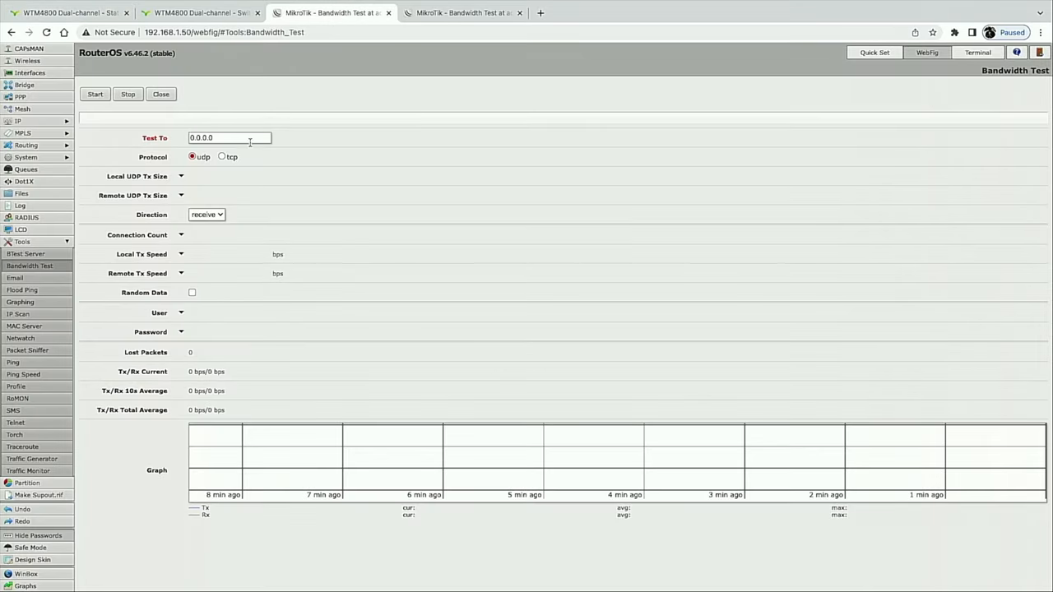
pyautogui.tripleClick(229, 138)
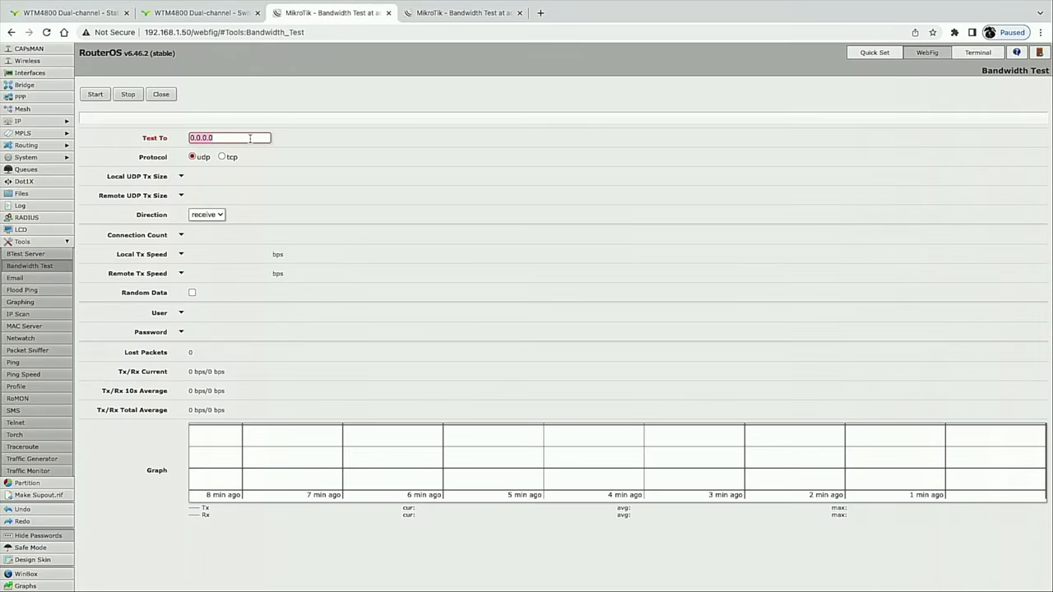
pyautogui.click(207, 214)
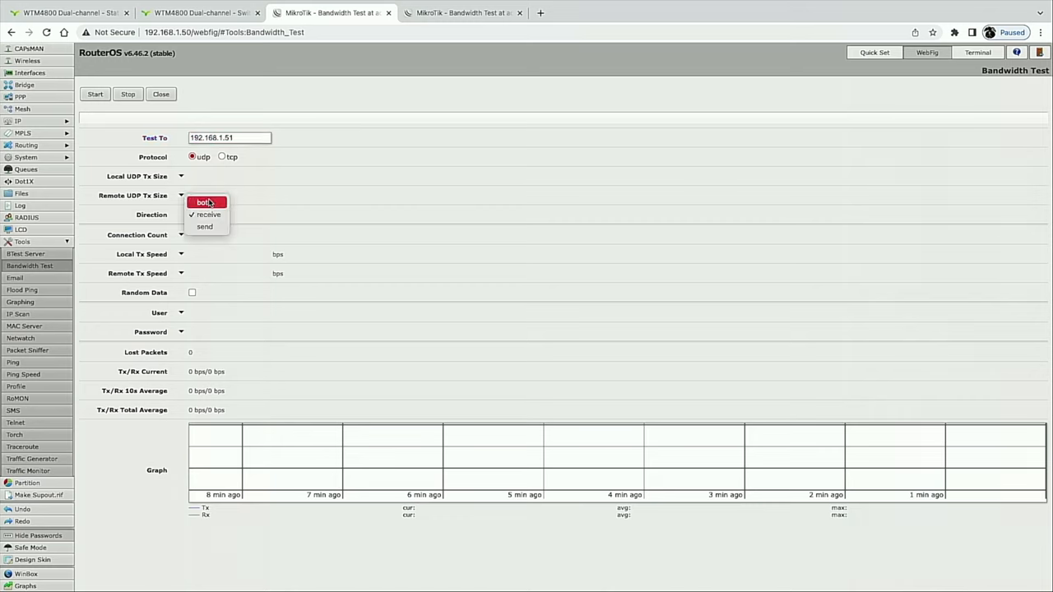
pyautogui.click(205, 203)
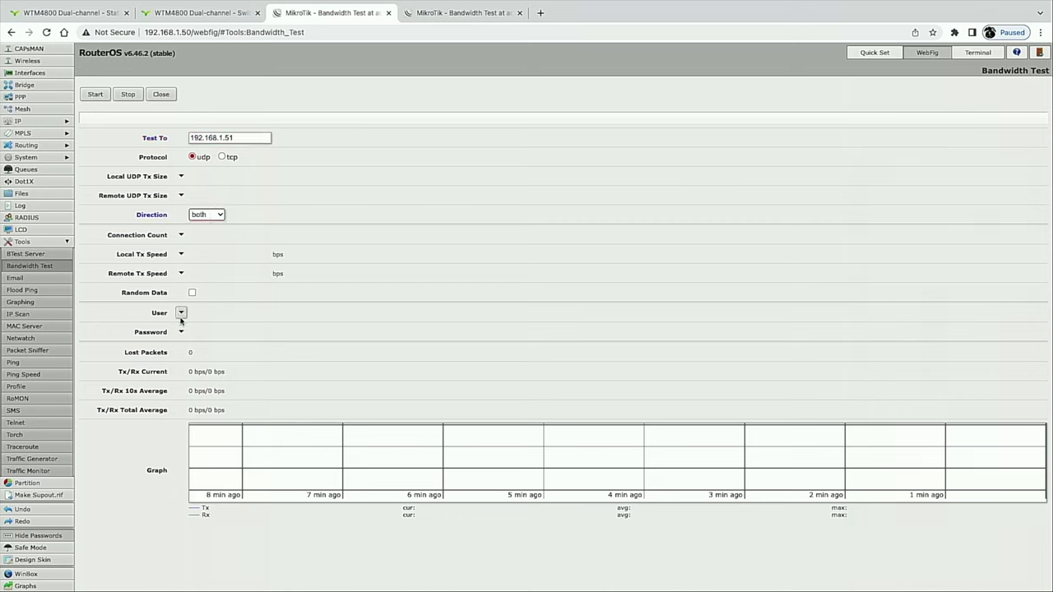
pyautogui.click(95, 94)
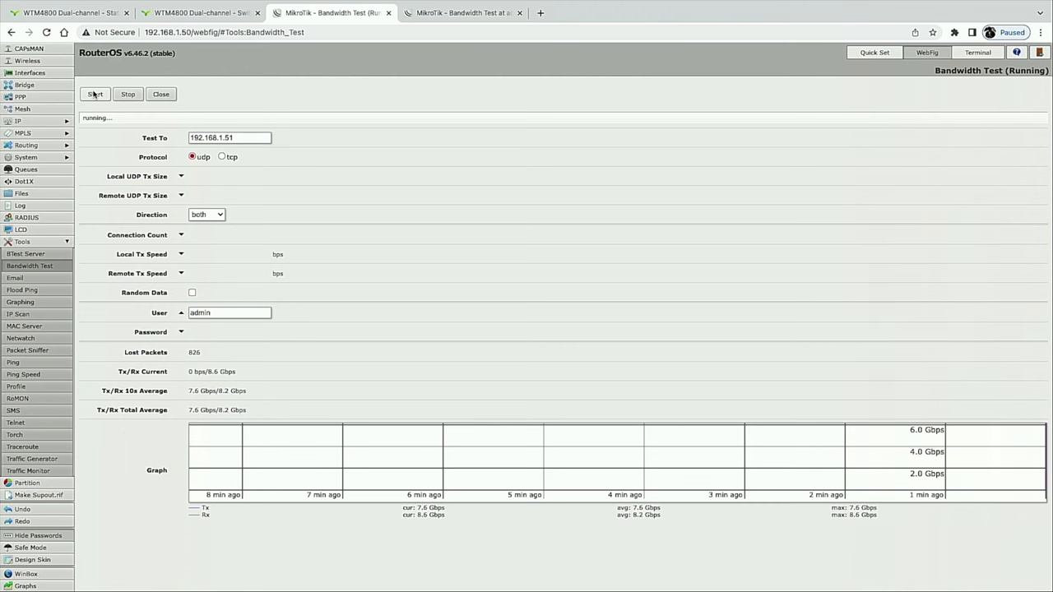
pyautogui.click(66, 12)
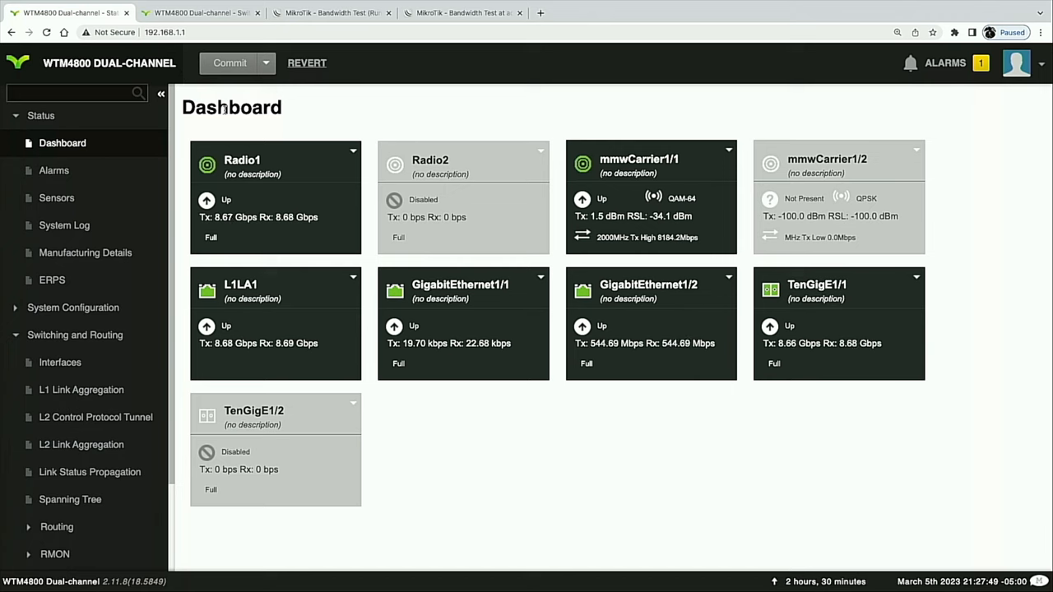
pyautogui.moveTo(219, 231)
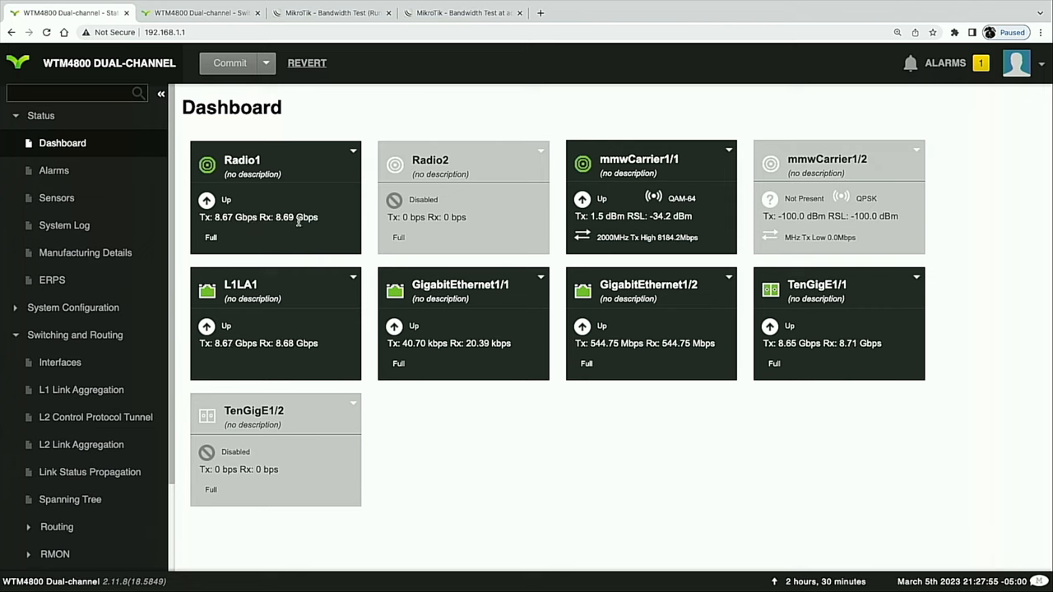
pyautogui.moveTo(322, 223)
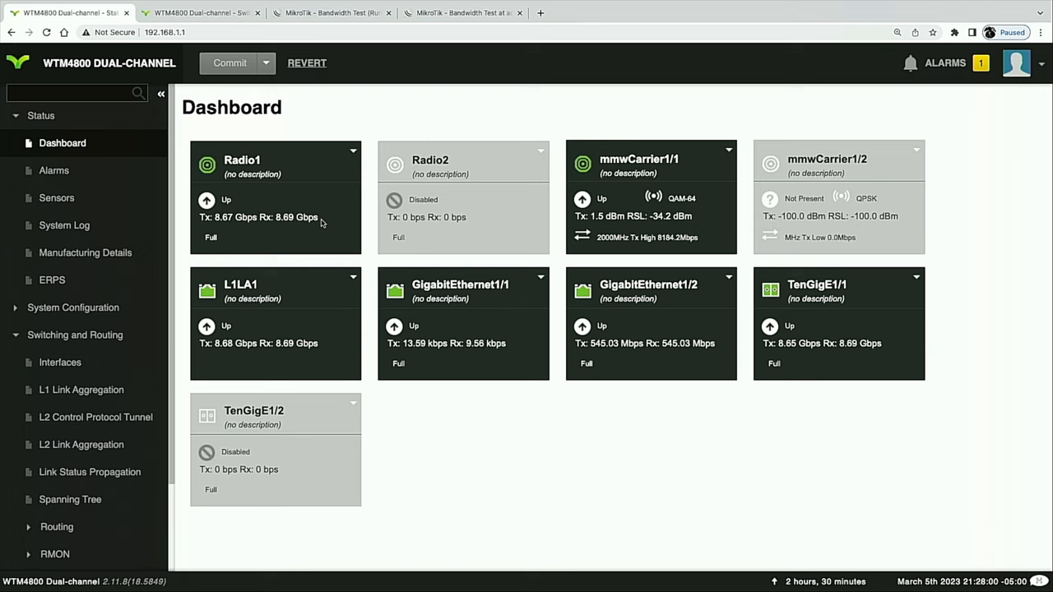
pyautogui.moveTo(502, 223)
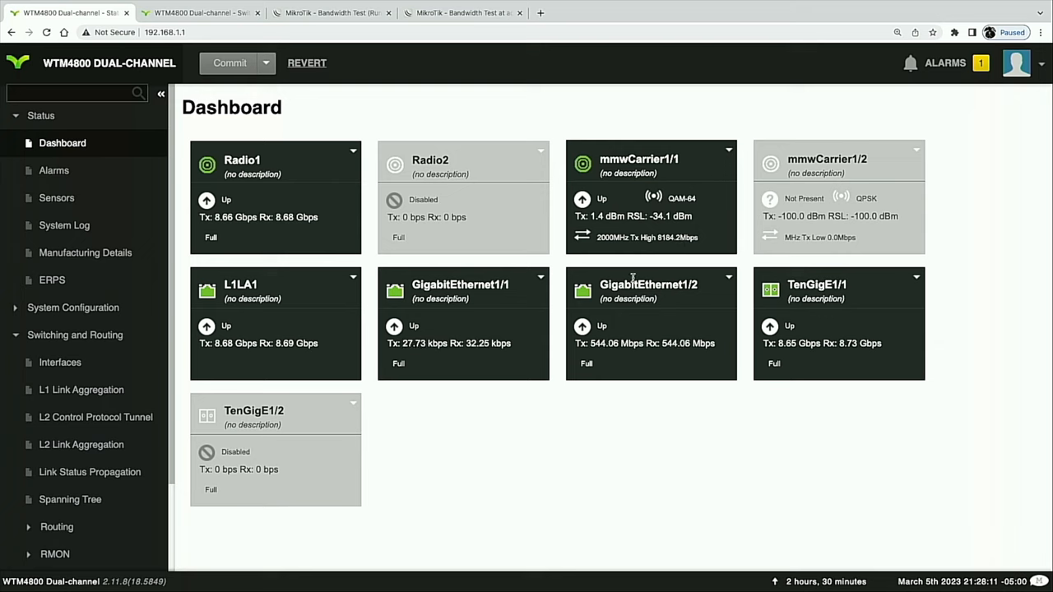
pyautogui.moveTo(662, 307)
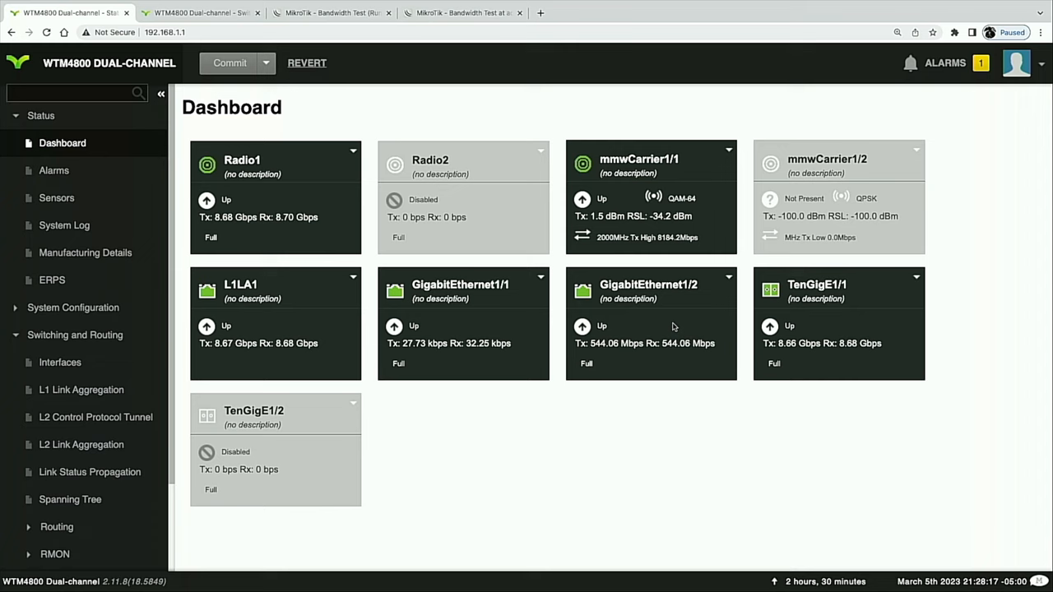
pyautogui.moveTo(667, 353)
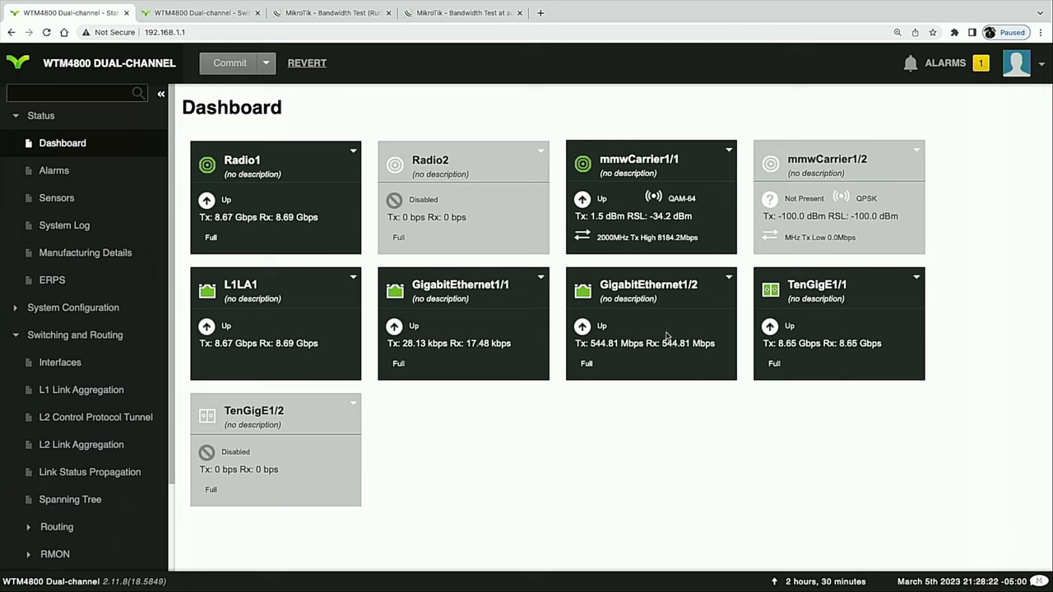
pyautogui.moveTo(295, 241)
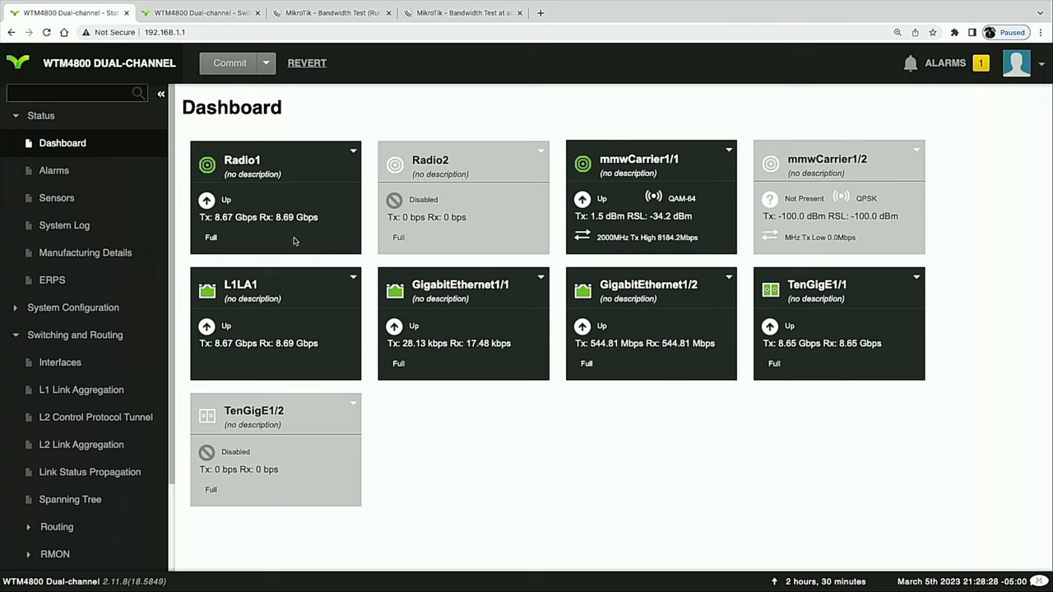
pyautogui.moveTo(268, 223)
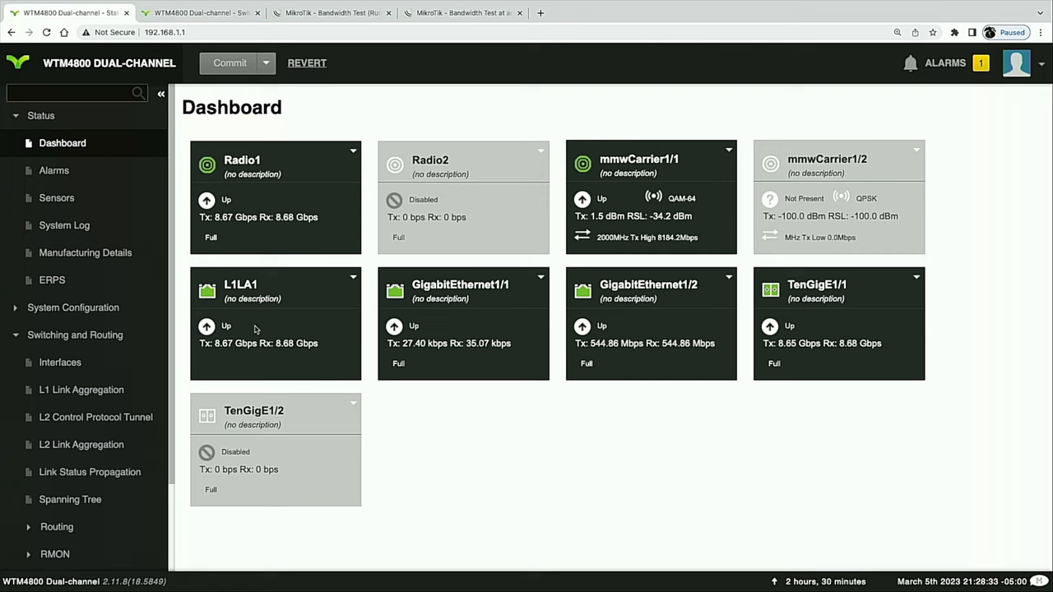
pyautogui.moveTo(279, 346)
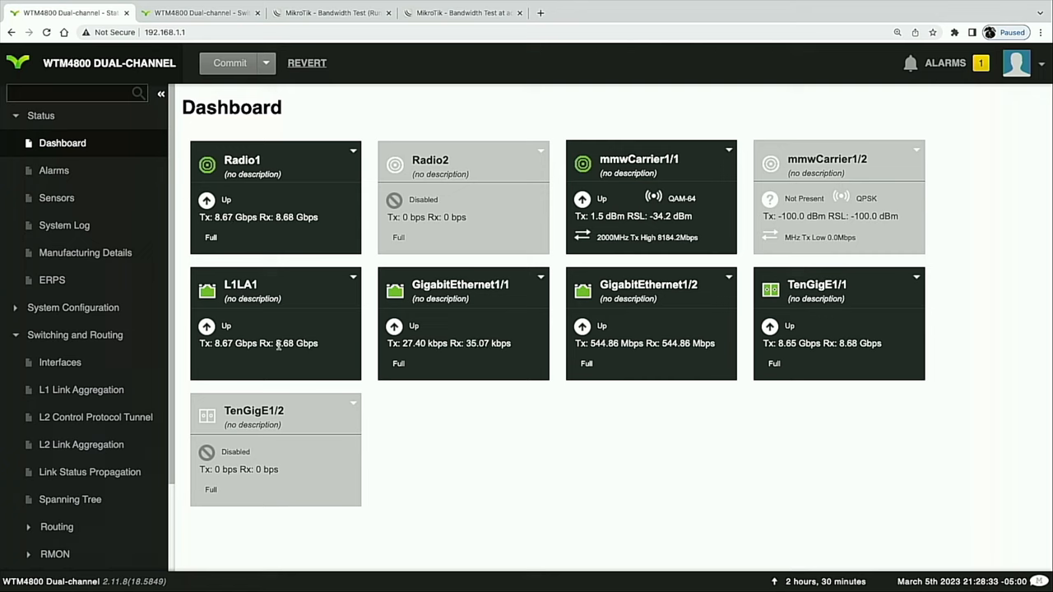